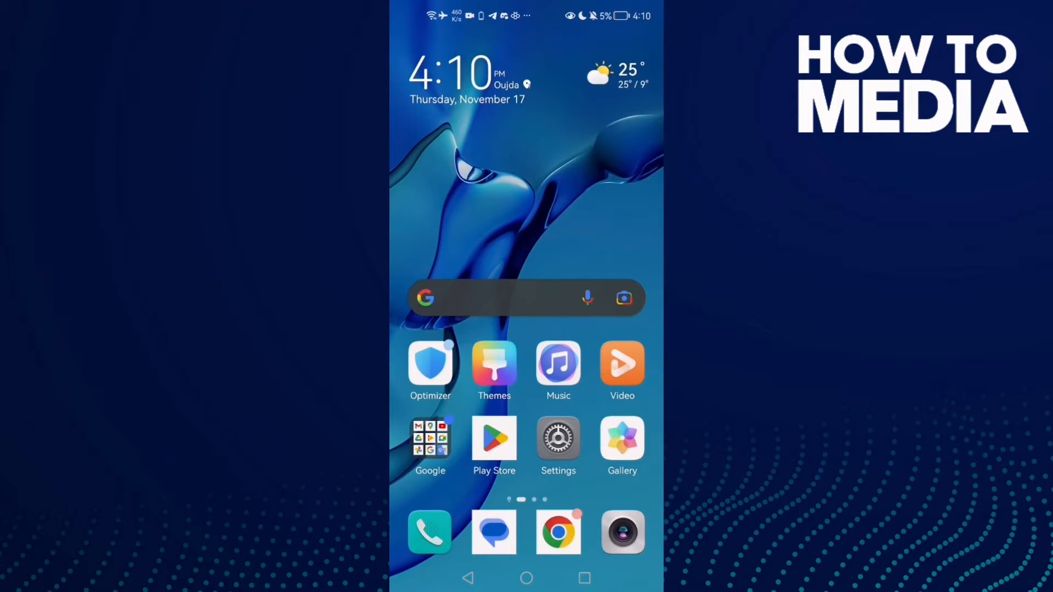
# Open Settings and scroll down to the Apps section
pyautogui.click(559, 440)
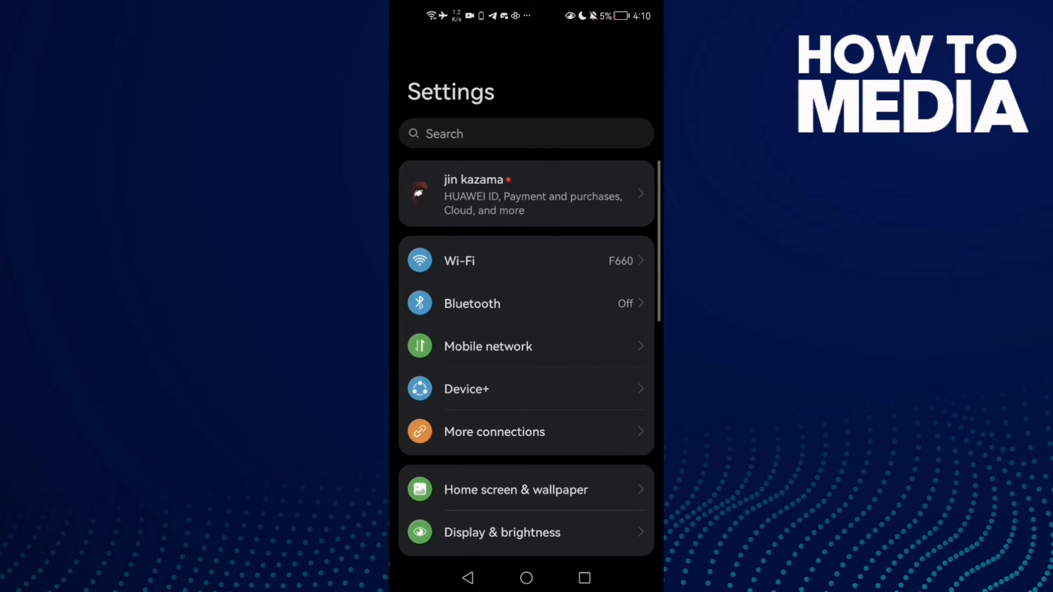
pyautogui.scroll(-3)
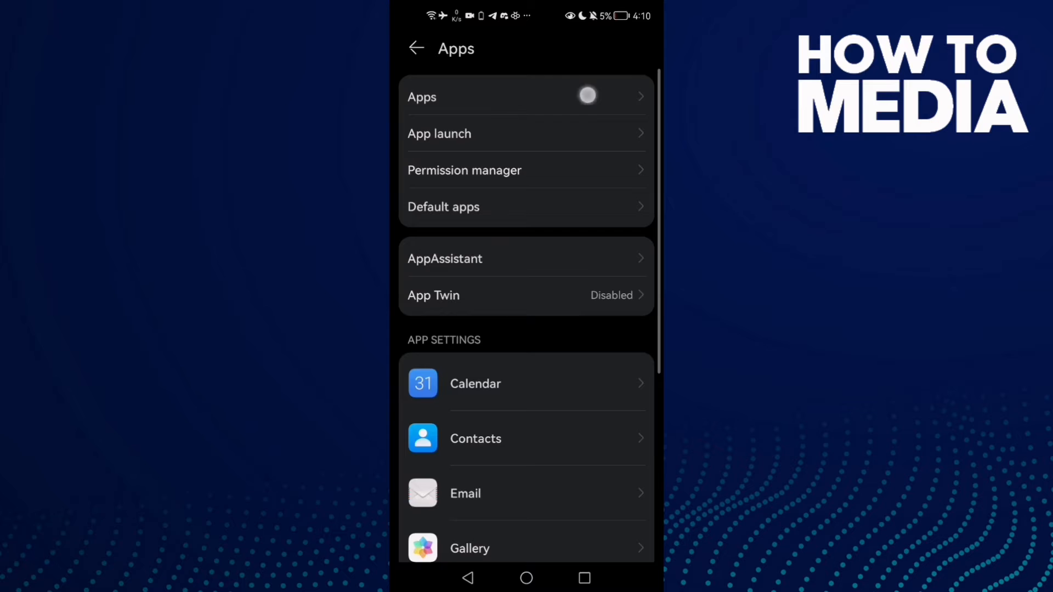
# Search for Telegram and force-stop it from its app info page
pyautogui.write('t')
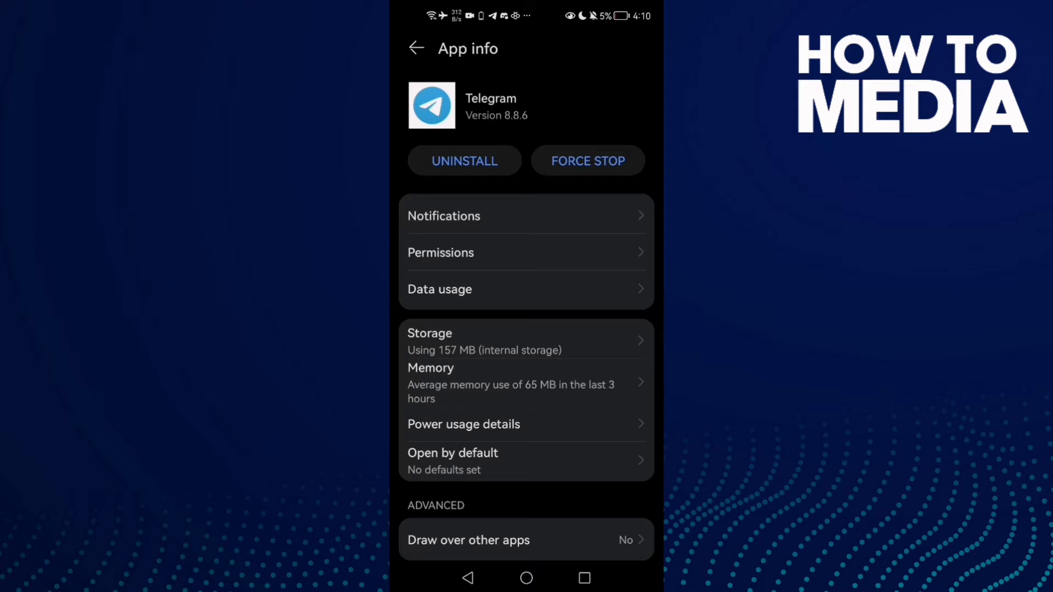
pyautogui.click(587, 161)
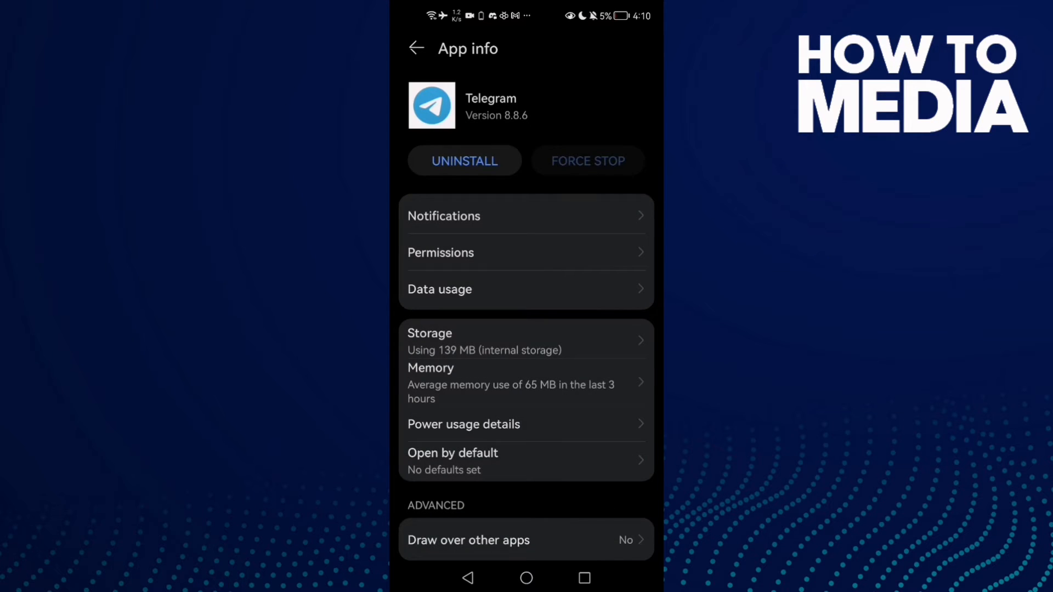
# Clear Telegram's 67.11 MB cache from its Storage page, then reopen Settings
pyautogui.click(430, 341)
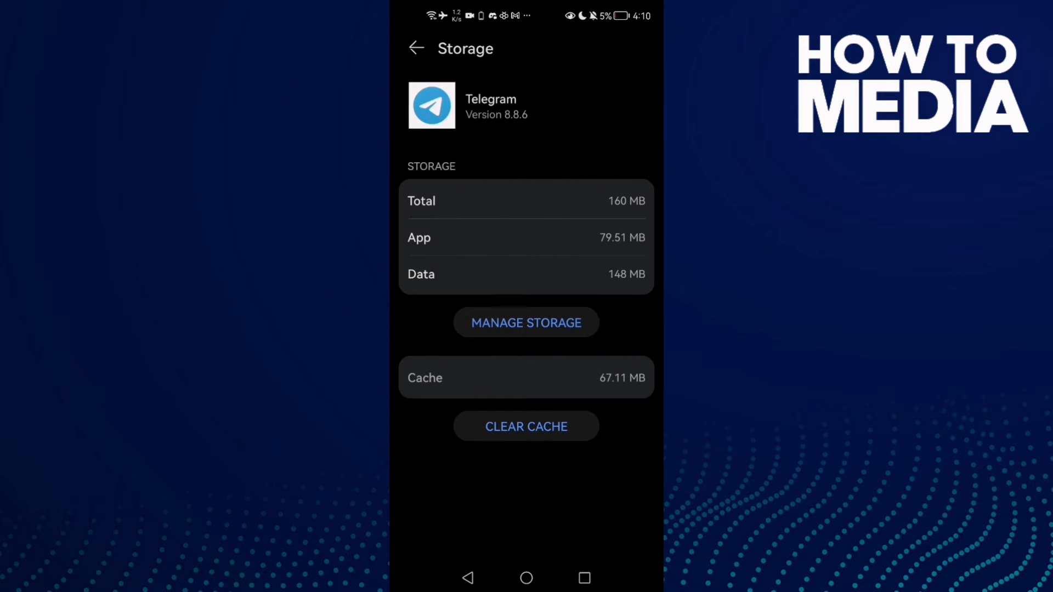
pyautogui.click(416, 48)
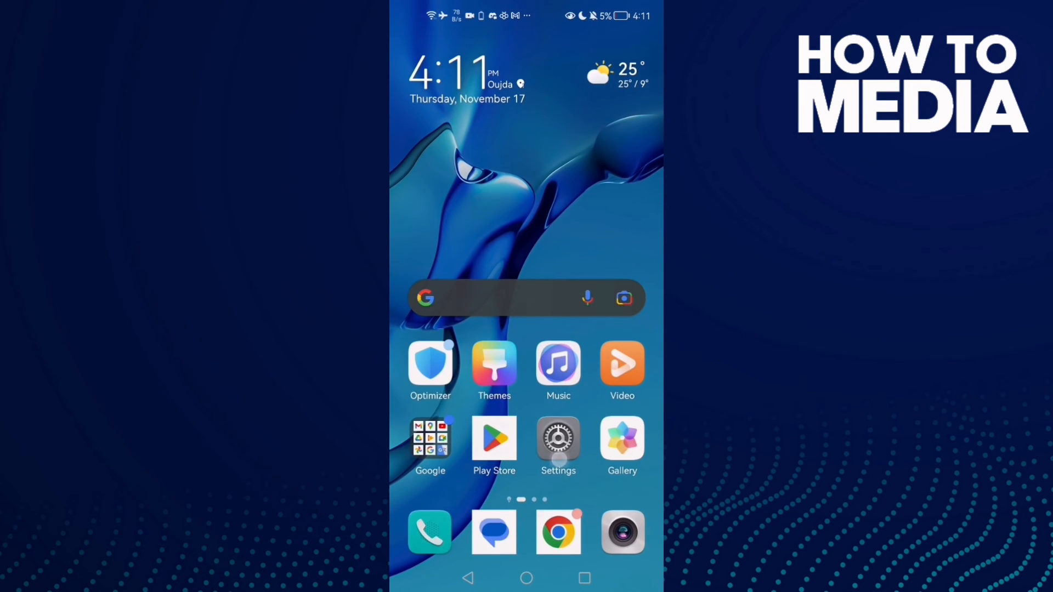
pyautogui.click(559, 440)
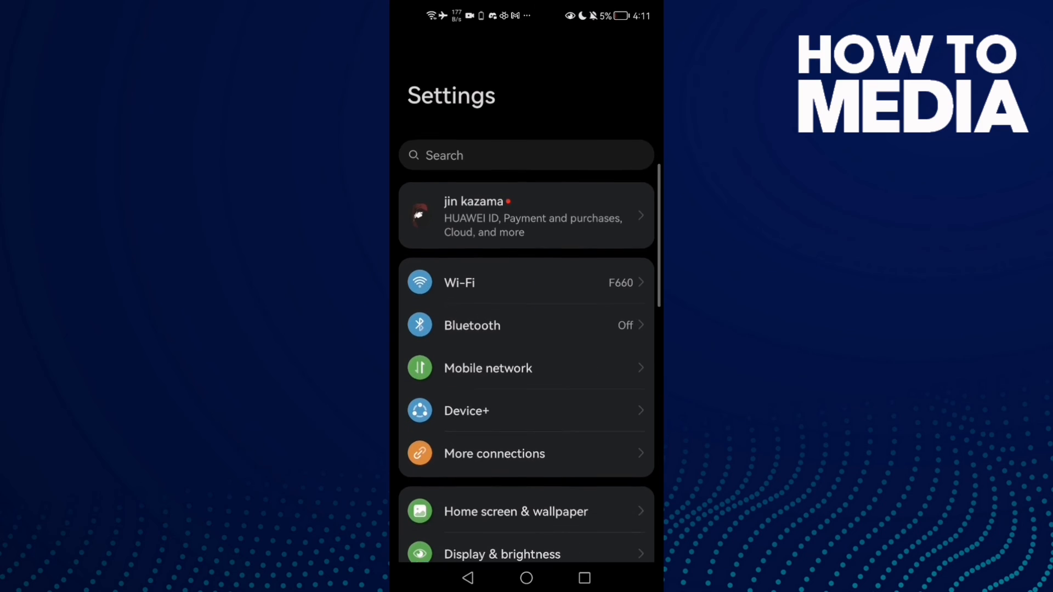